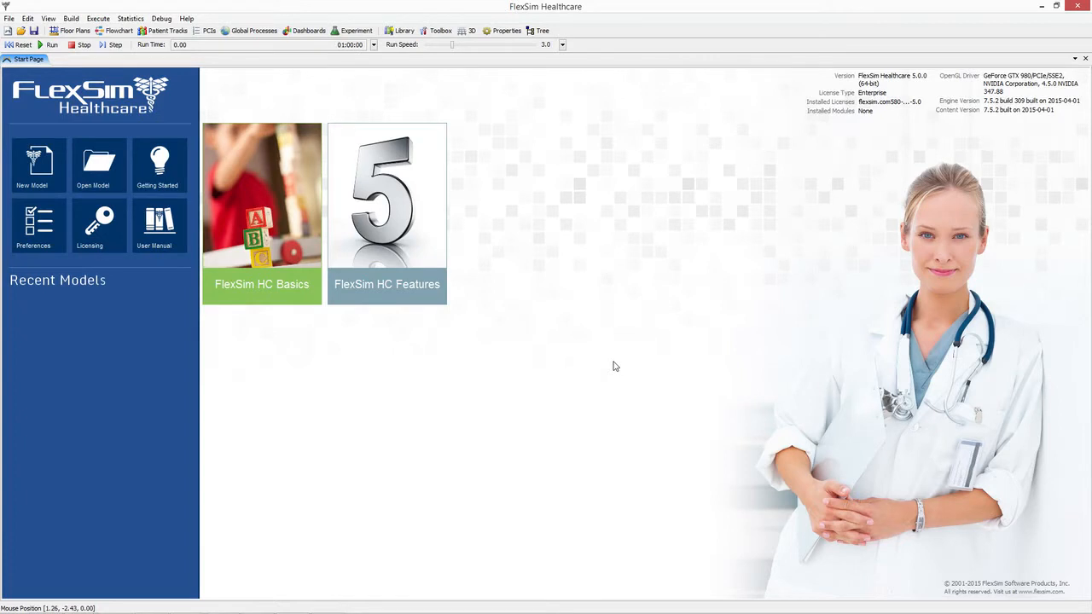
mouse_move(637, 345)
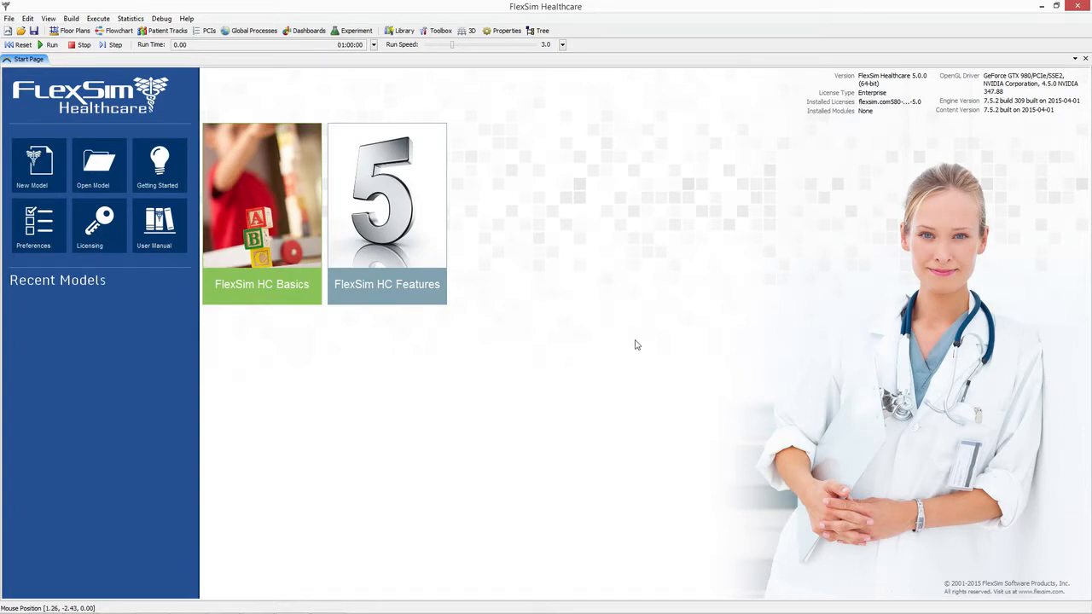
mouse_move(598, 311)
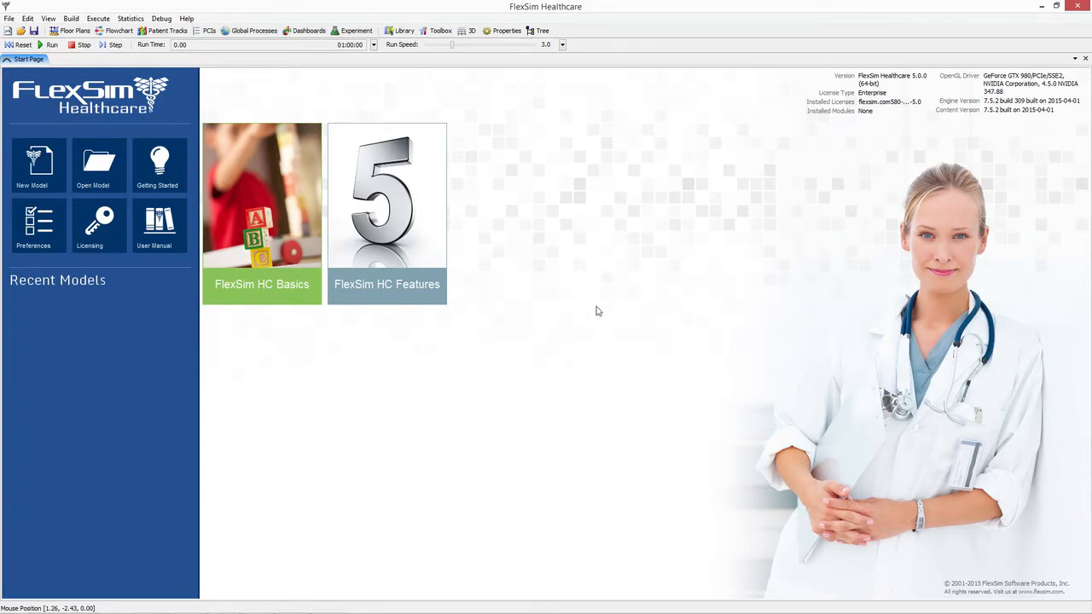
mouse_move(596, 313)
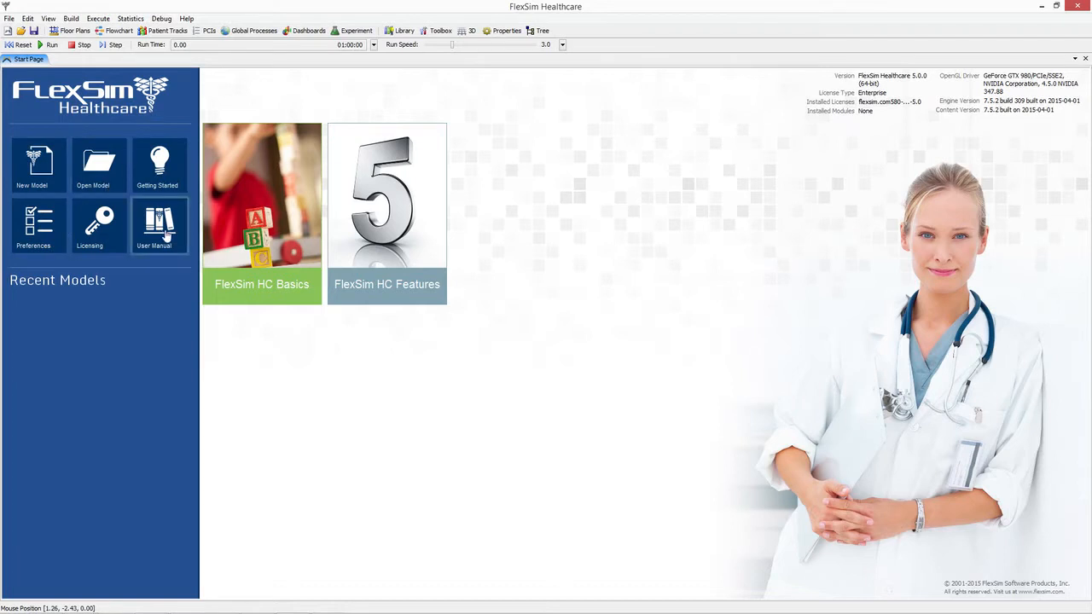
mouse_move(60, 243)
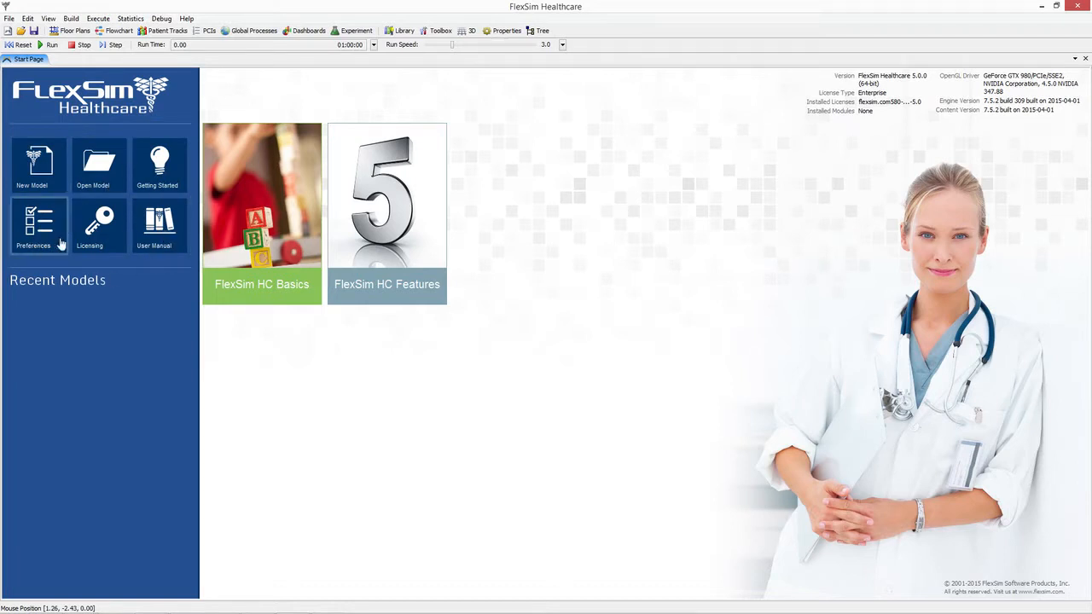
mouse_move(660, 349)
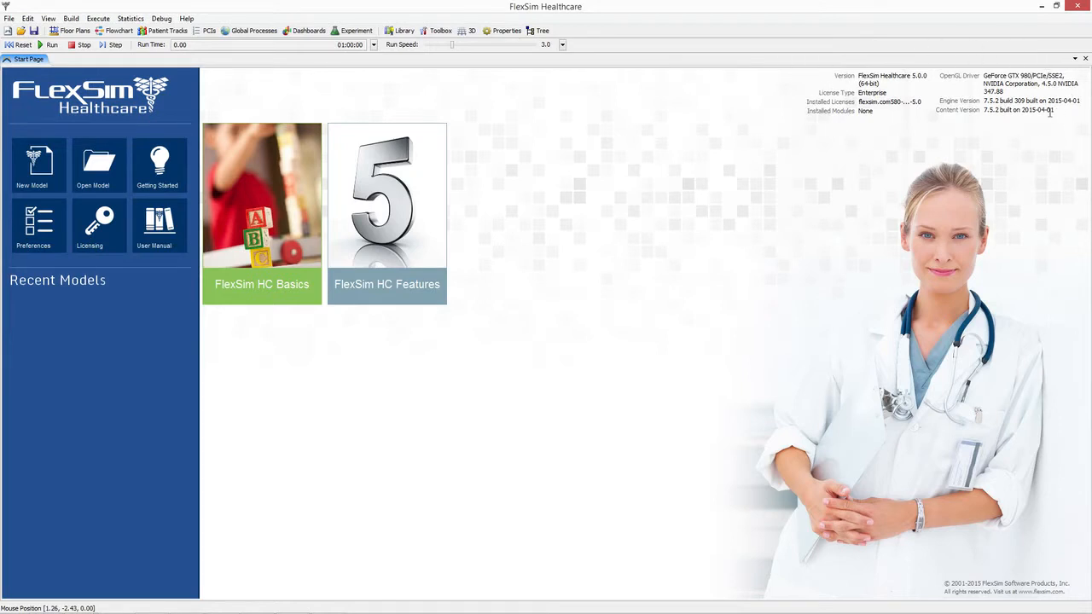
mouse_move(237, 419)
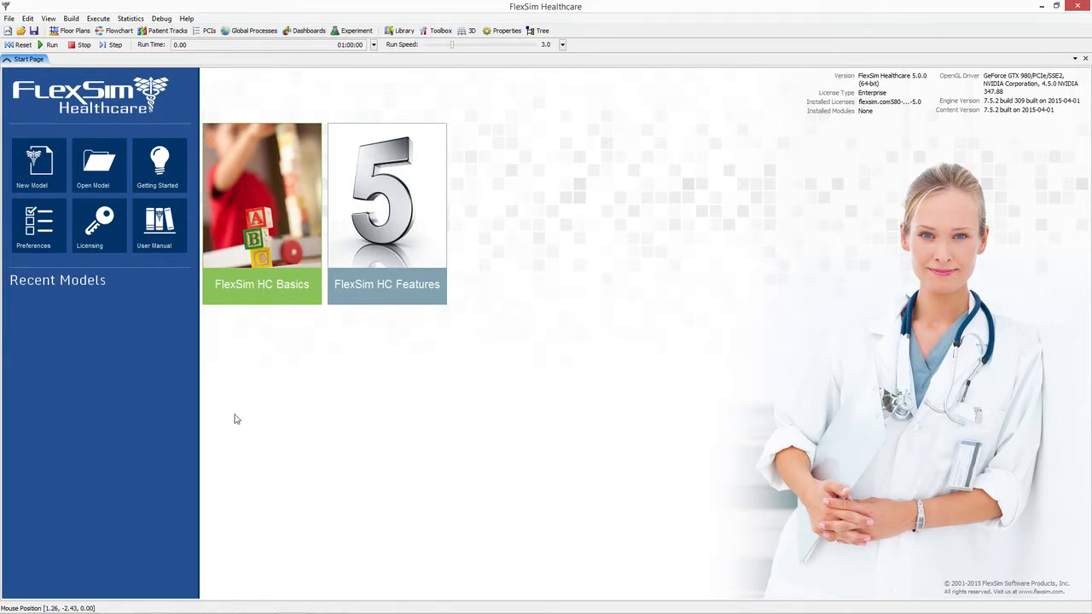
mouse_move(109, 341)
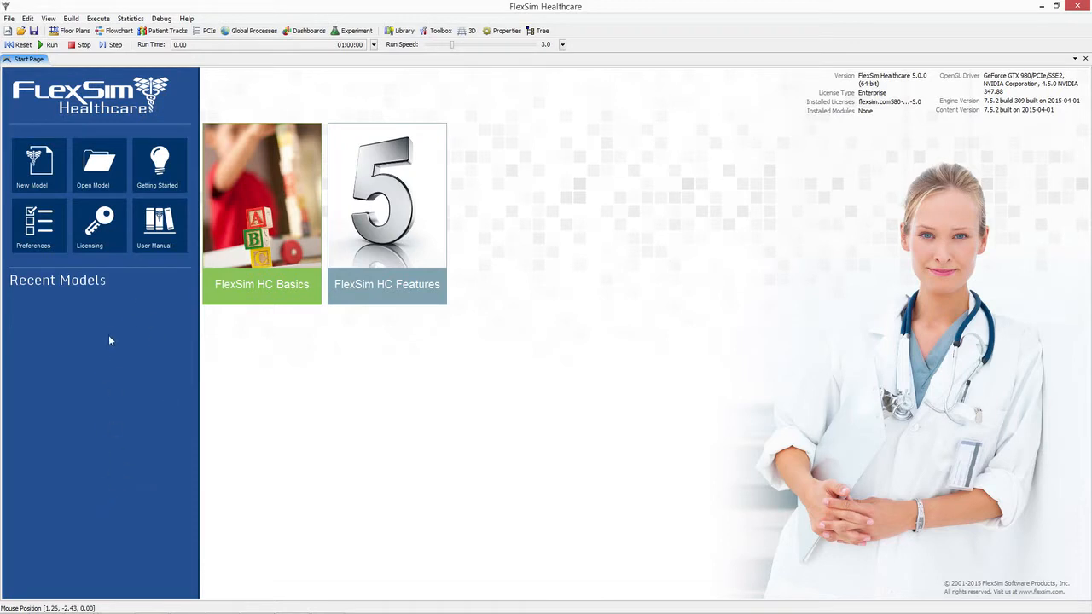
mouse_move(407, 310)
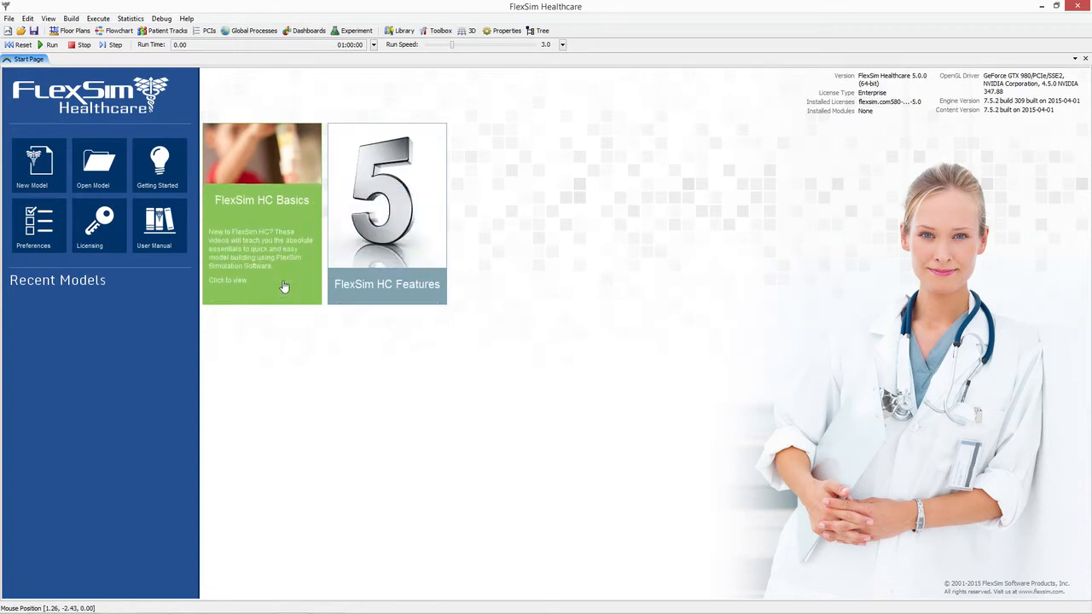
mouse_move(282, 290)
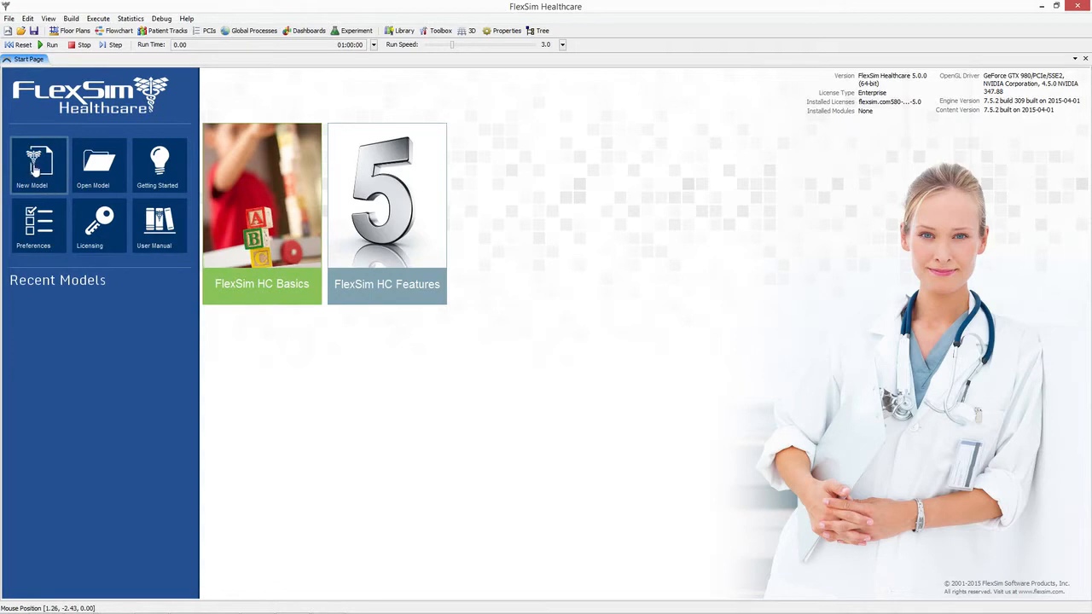
- Start a new FlexSim Healthcare model without saving the current one
left_click(39, 164)
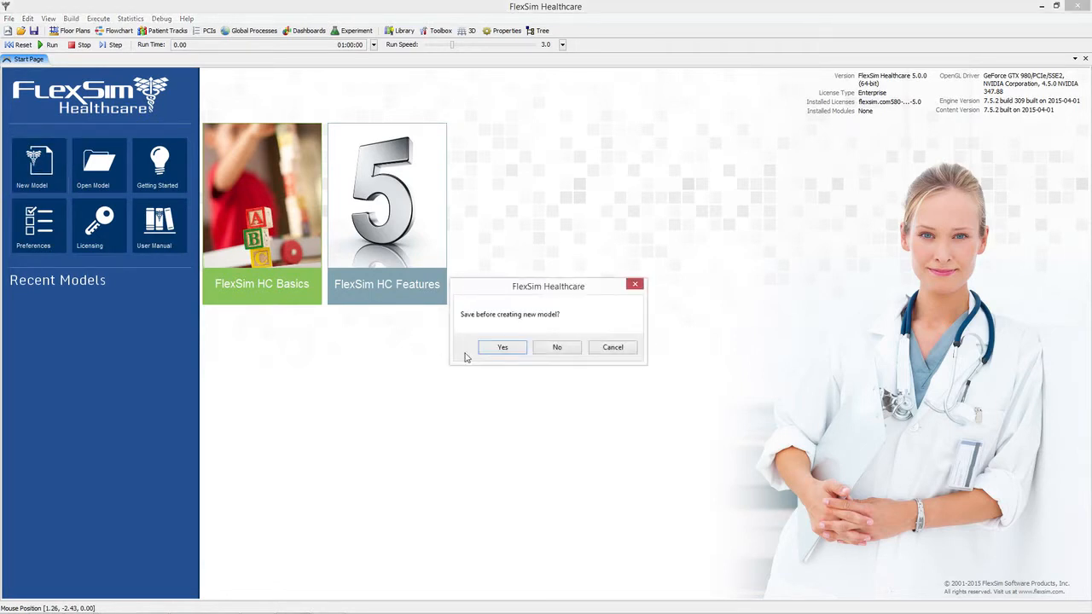
left_click(556, 347)
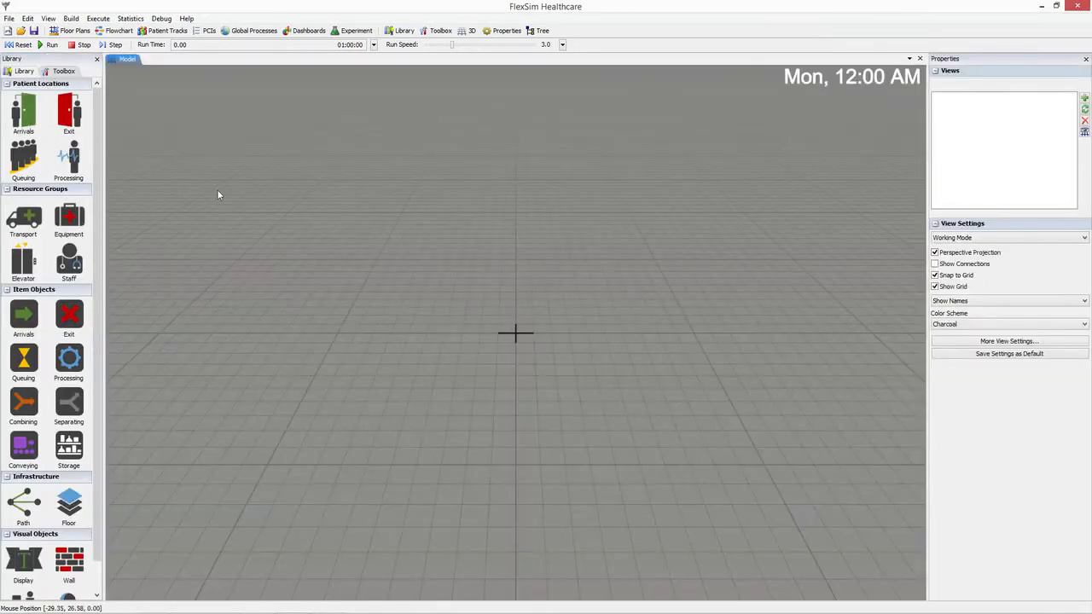
mouse_move(228, 173)
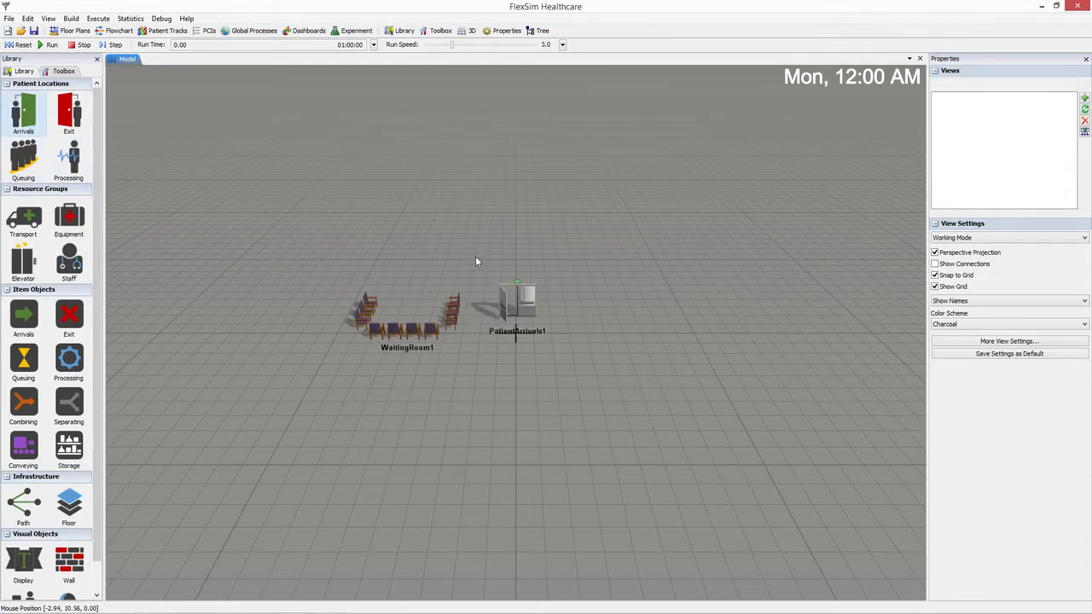
mouse_move(467, 267)
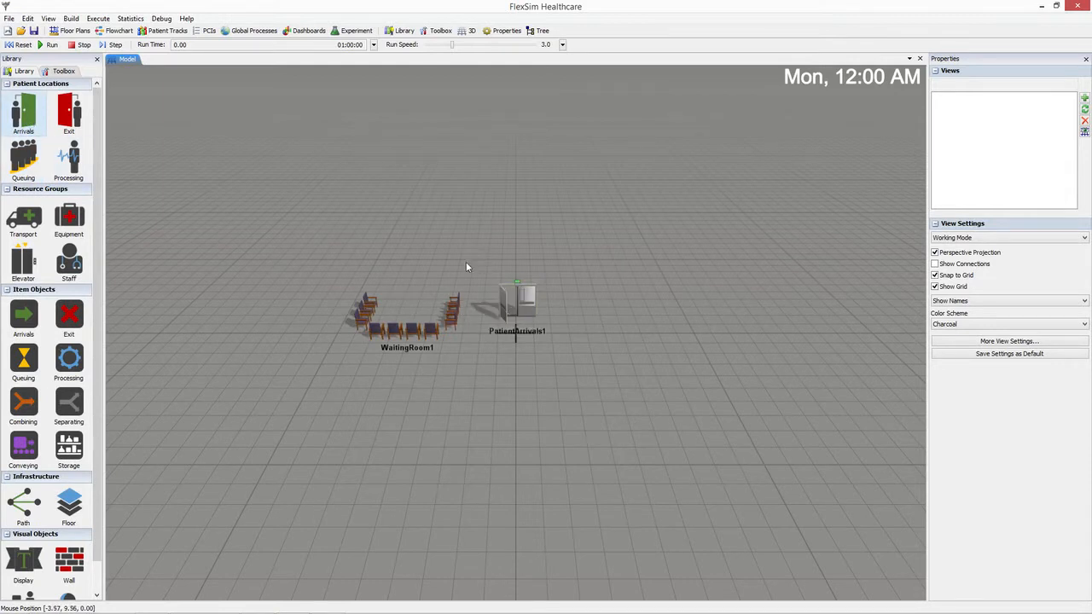
mouse_move(467, 277)
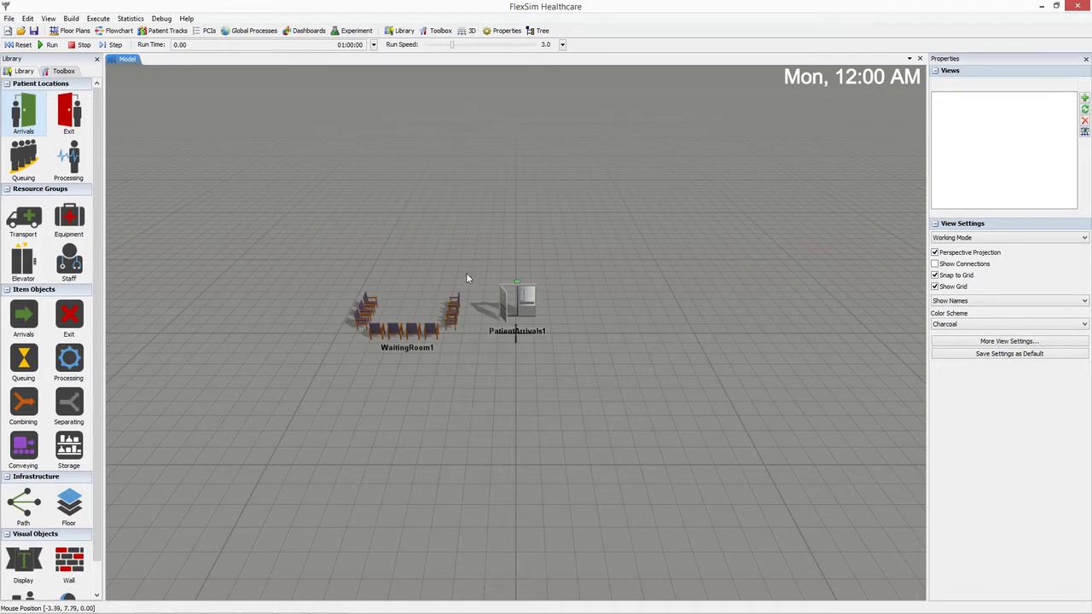
mouse_move(435, 280)
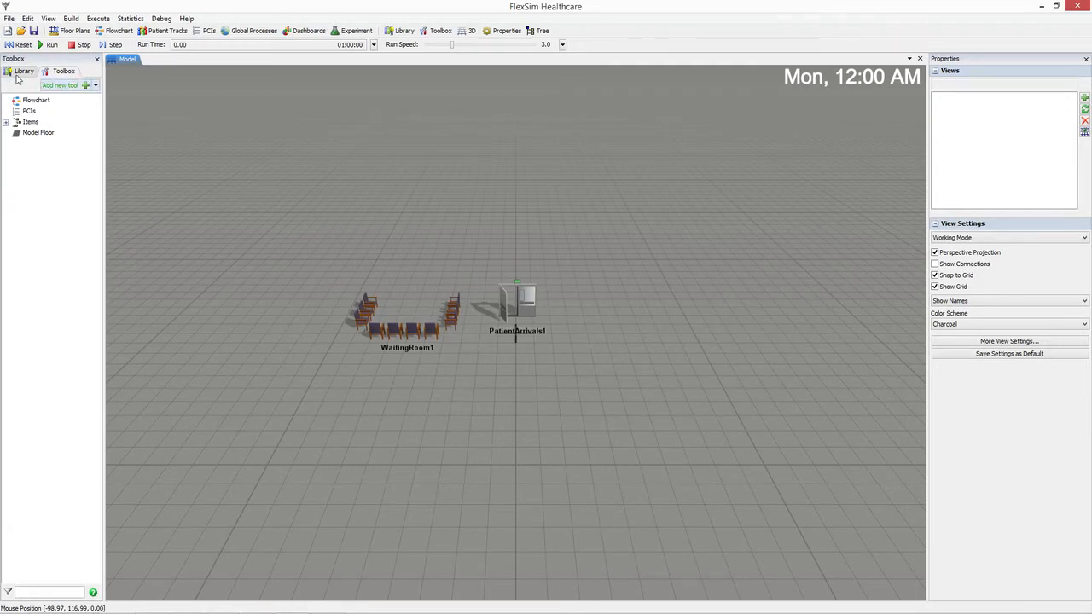
- Show the object library beside the PatientArrivals1 and WaitingRoom1 model
left_click(23, 71)
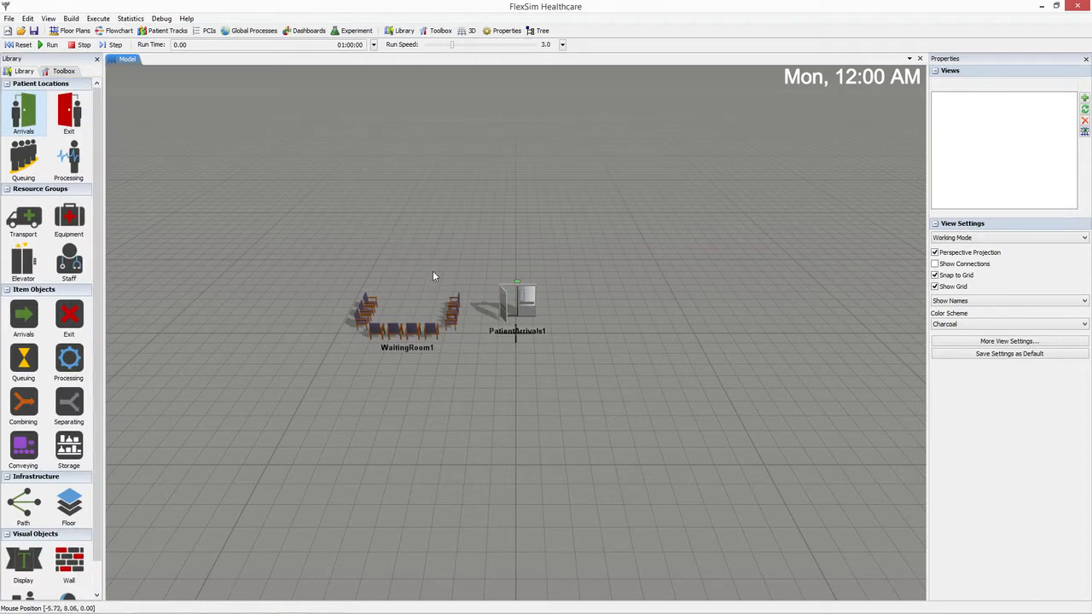
mouse_move(435, 279)
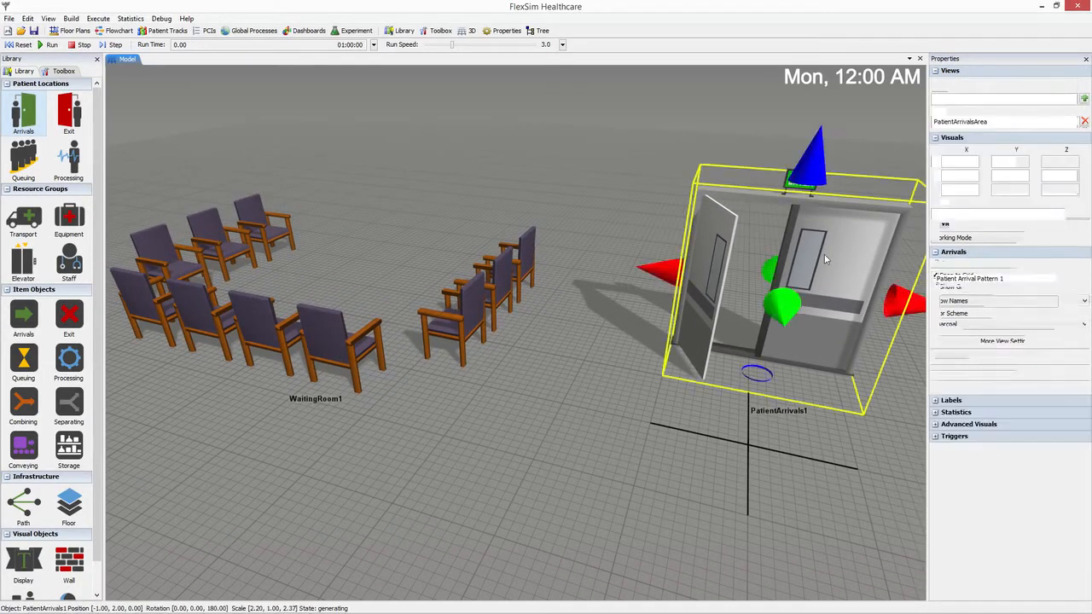
- Display the arrivals area as a hospital building and close the Dashboard pane
left_click(1007, 238)
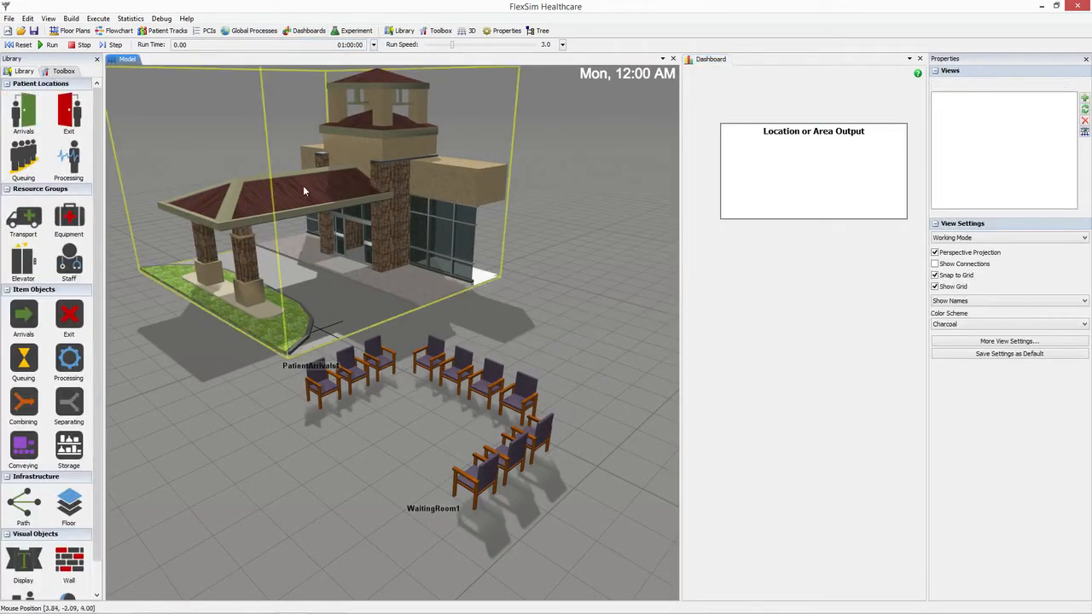
left_click(920, 58)
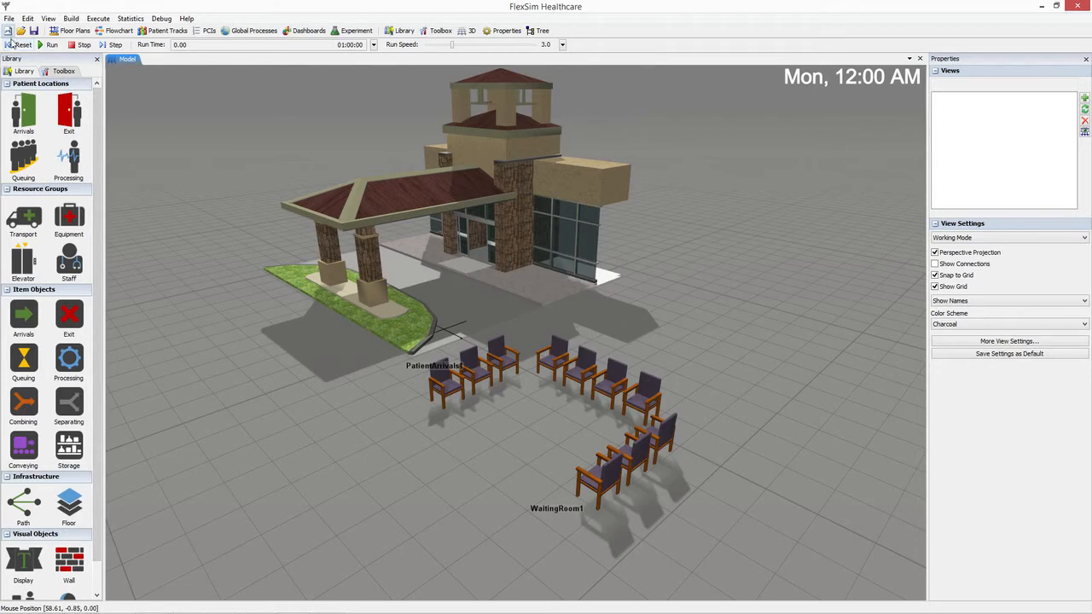
mouse_move(55, 45)
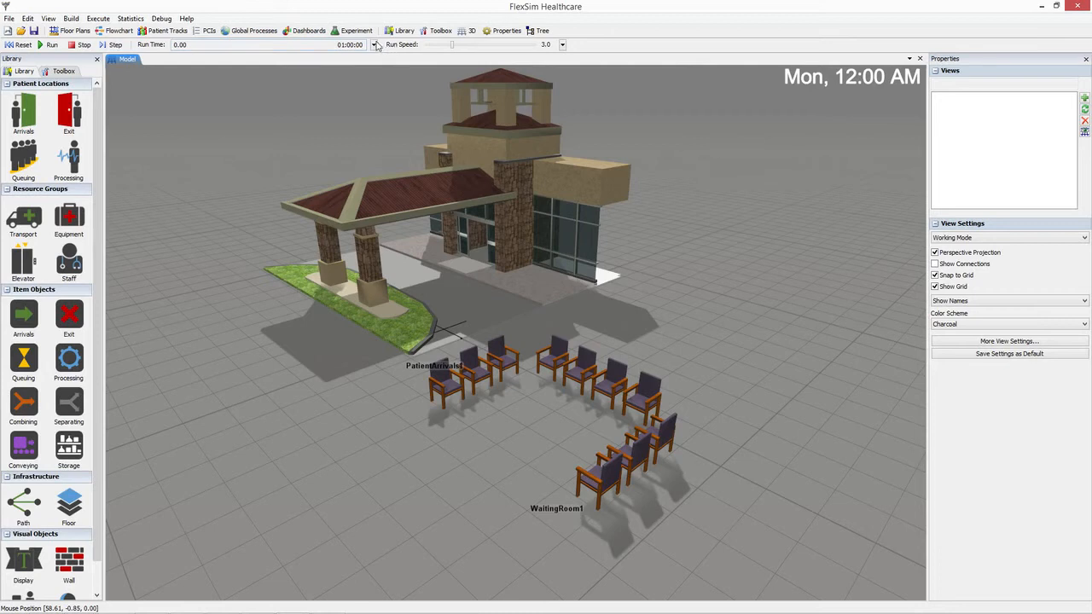
left_click(375, 44)
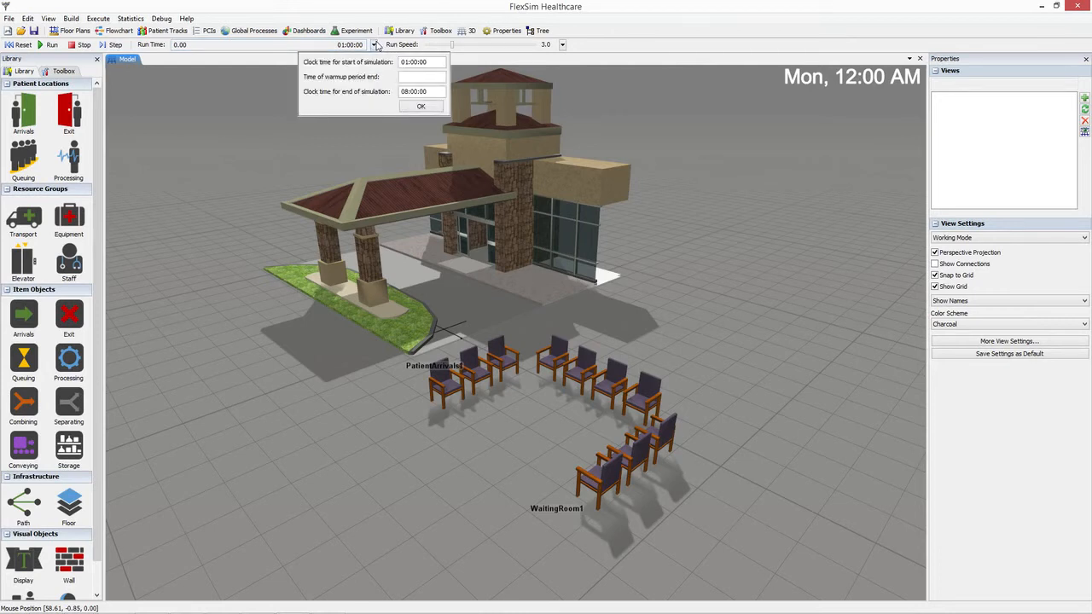
left_click(421, 106)
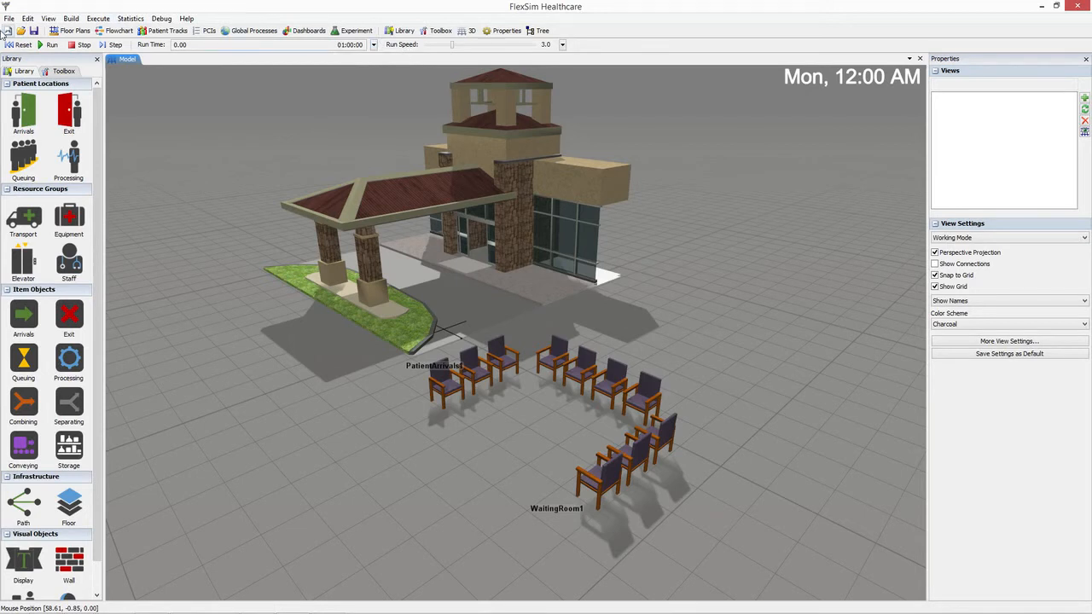
mouse_move(45, 45)
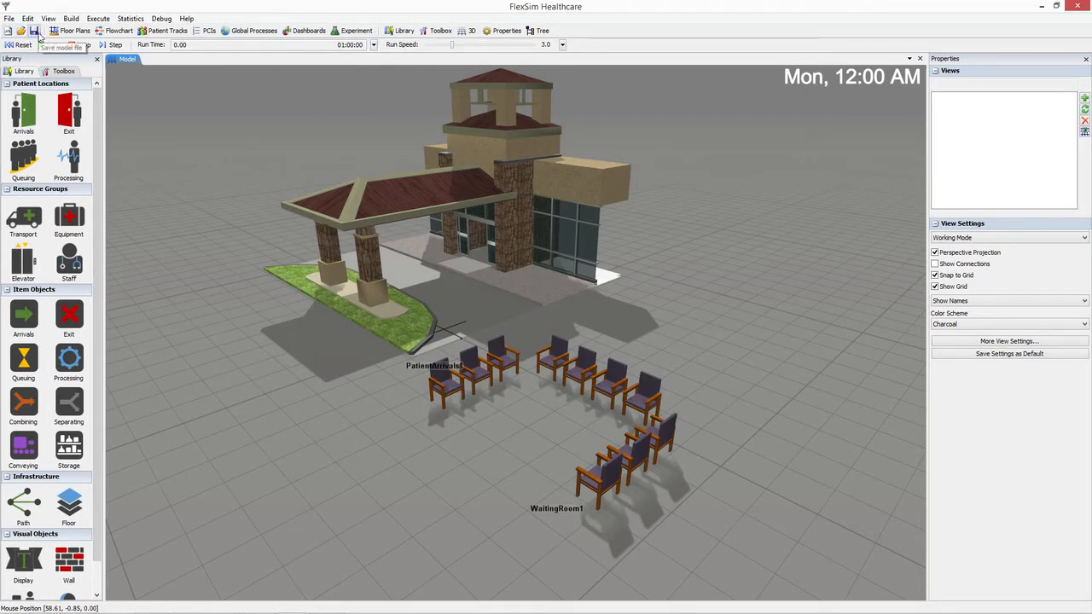
left_click(54, 45)
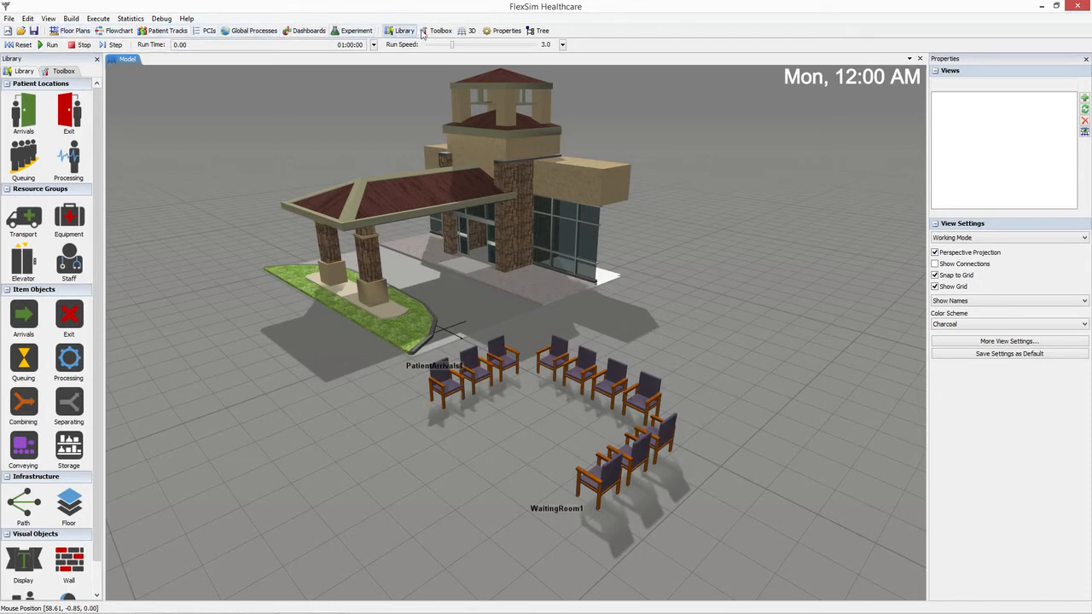
mouse_move(540, 32)
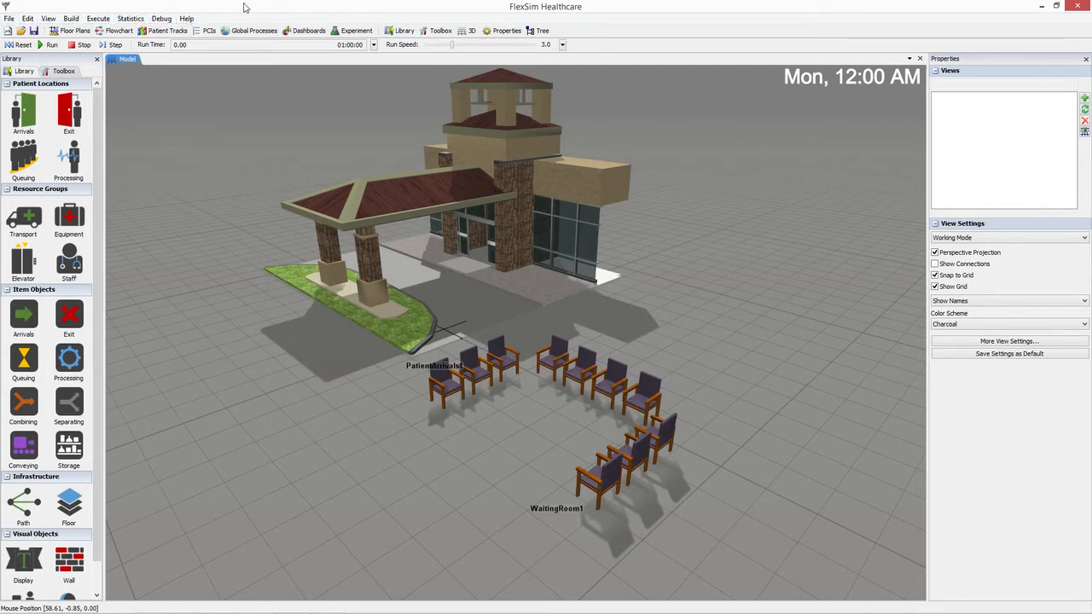
mouse_move(228, 16)
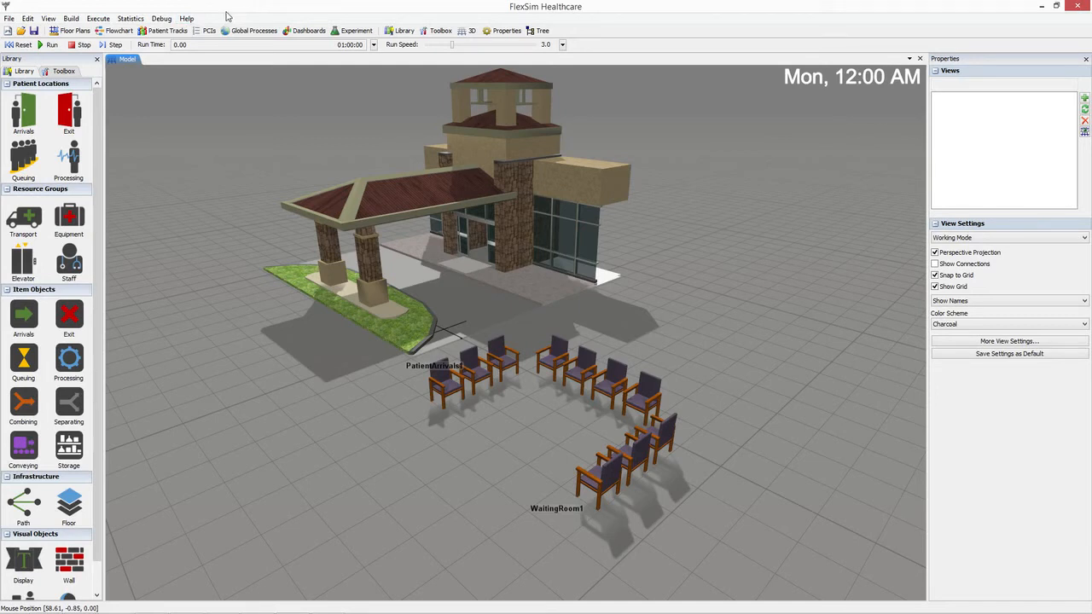
mouse_move(238, 16)
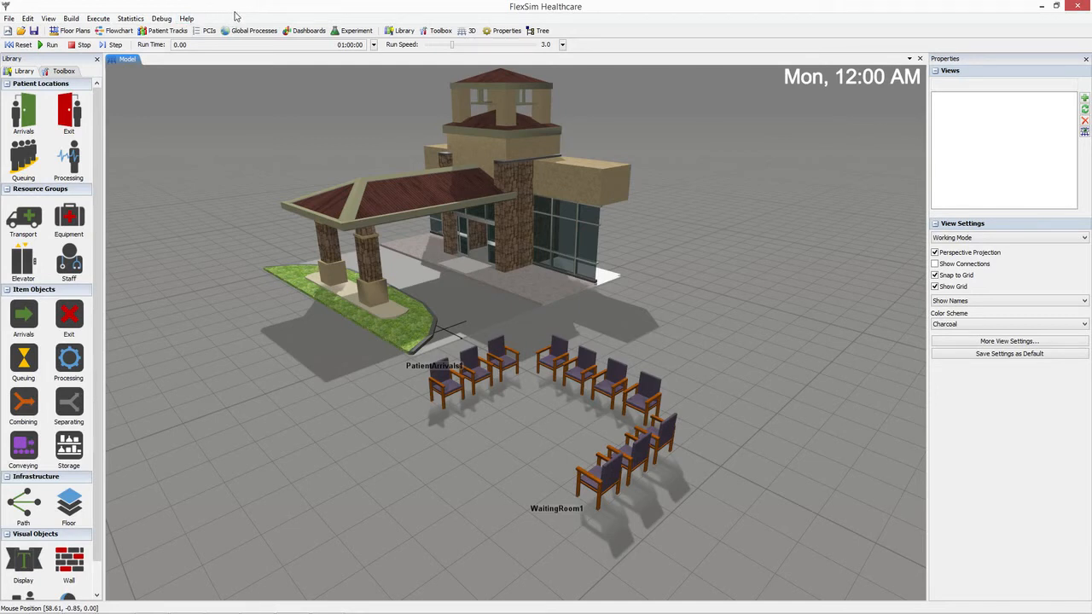
left_click(179, 15)
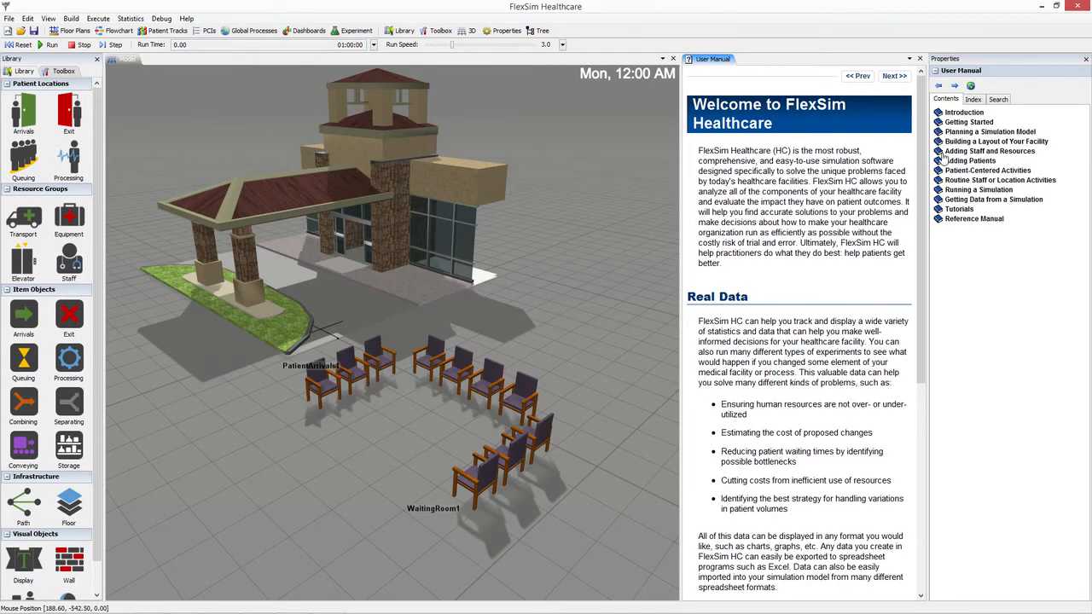
- In the User Manual, read Adding Staff and Resources > Changing the Appearance of Staff Resources
left_click(991, 151)
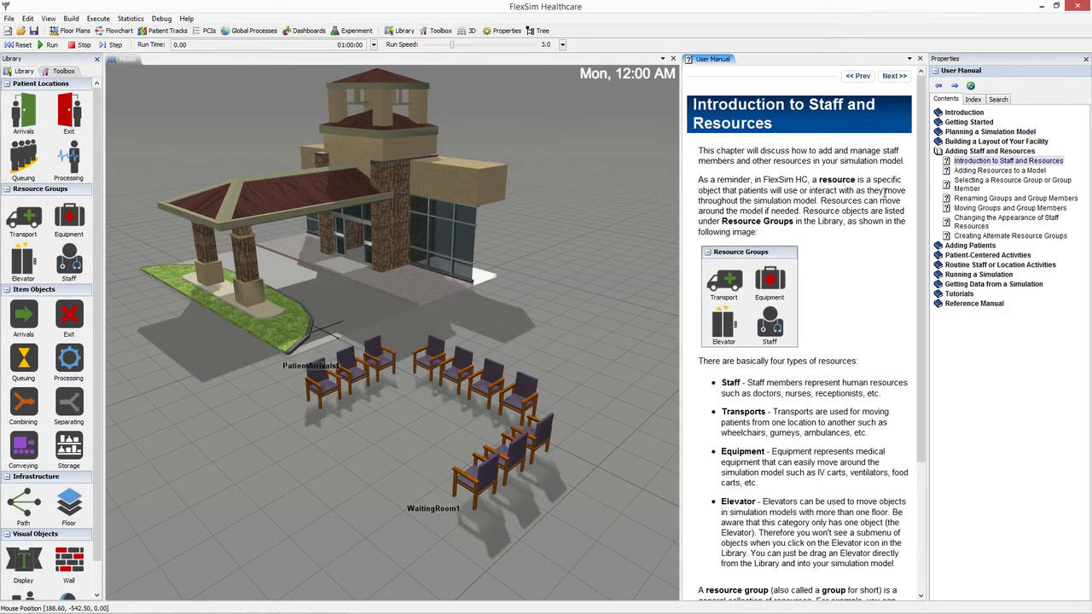
scroll("down", 3)
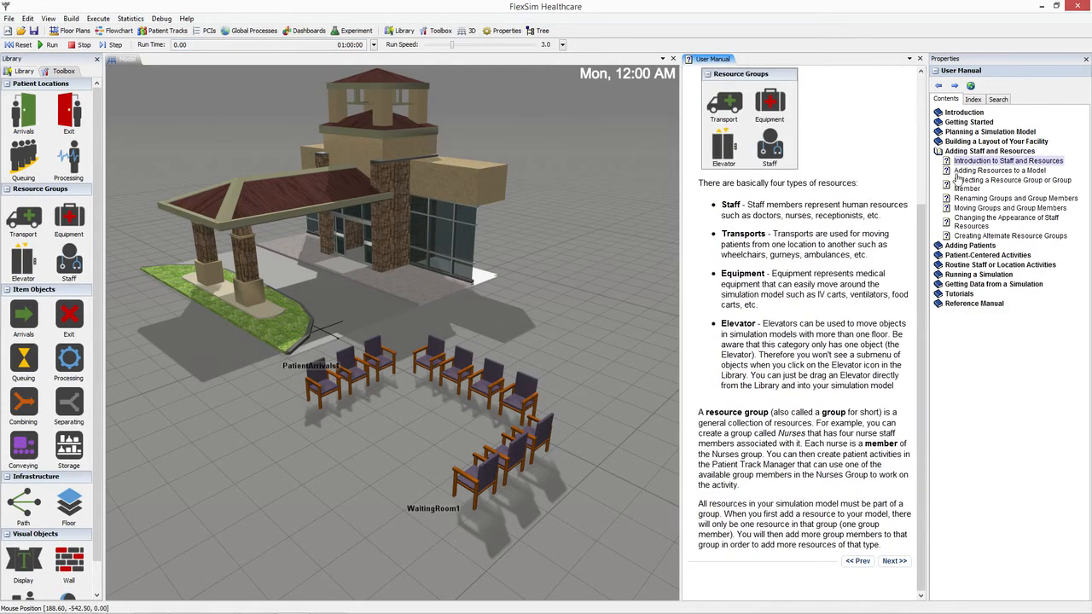
left_click(999, 169)
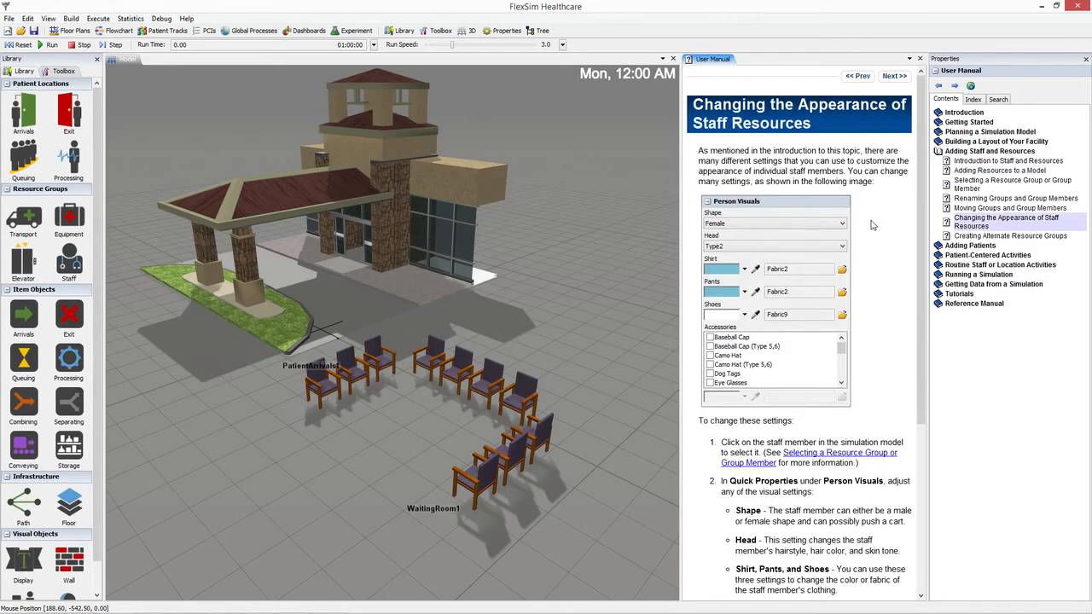
scroll("down", 3)
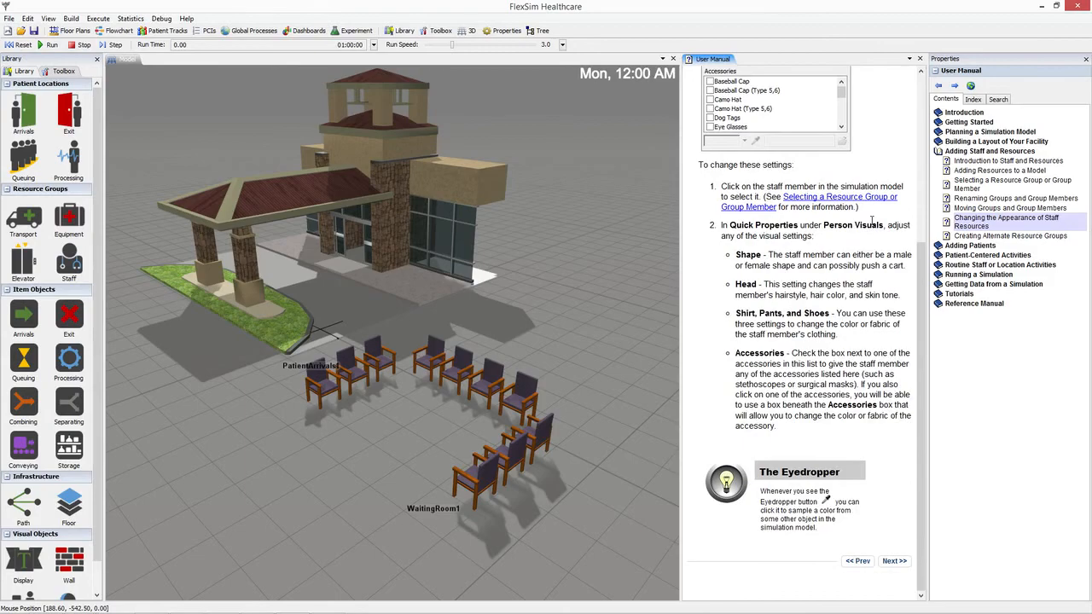